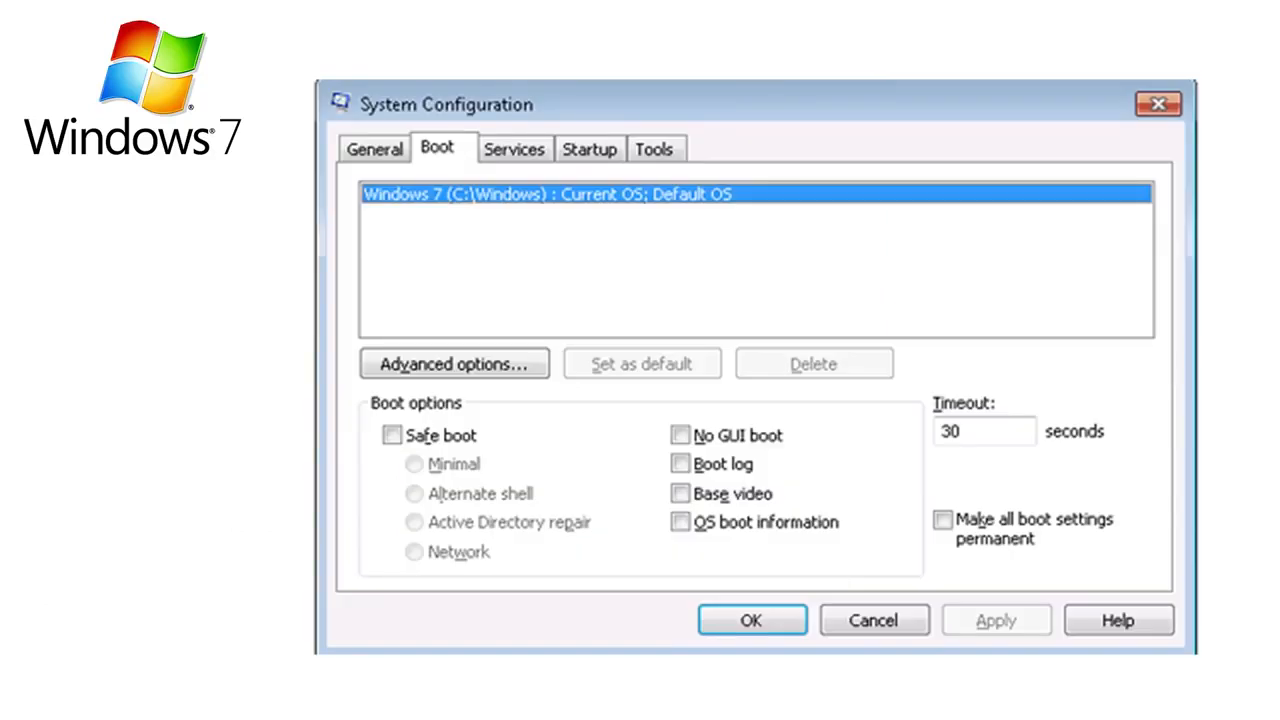
- Show the Startup tab listing boot programs with their manufacturers and commands
click(588, 150)
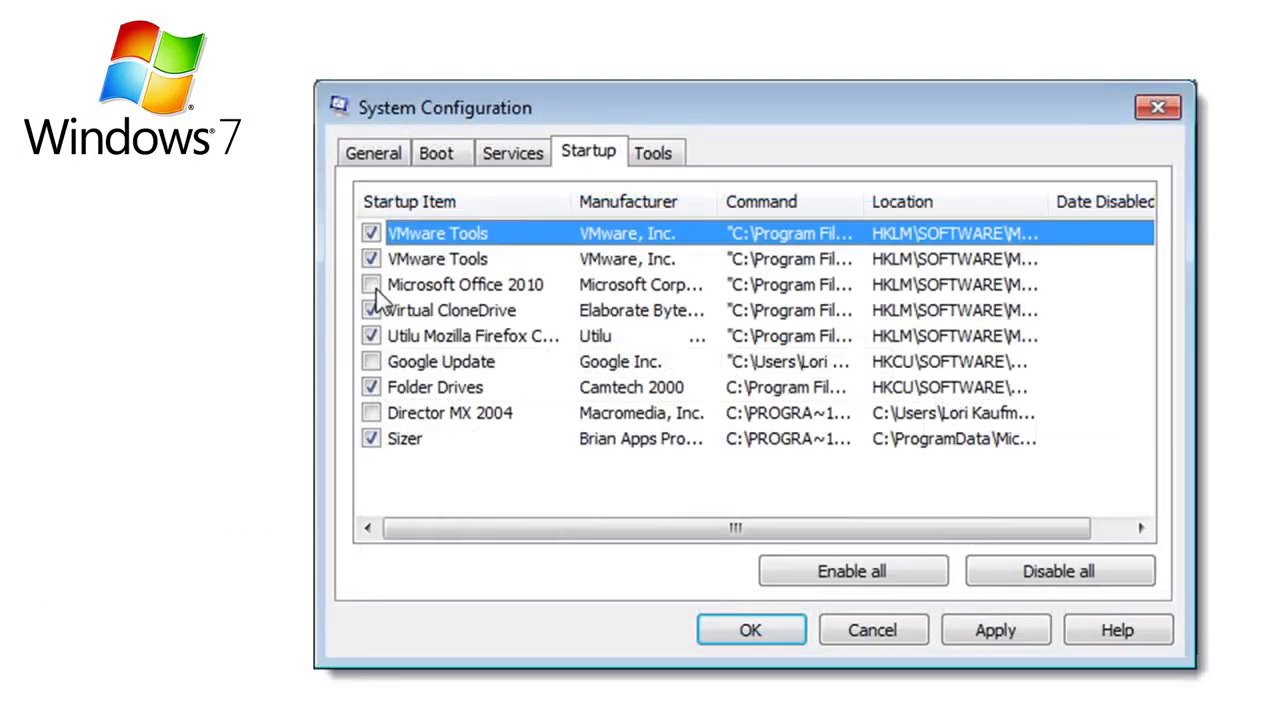